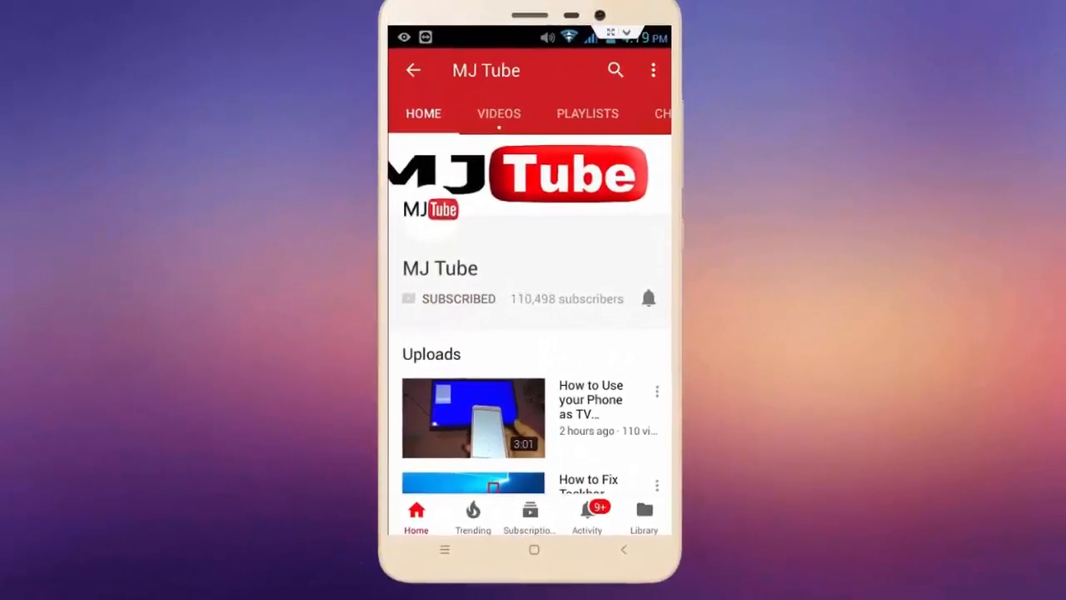
Extract the SpellNumber archive onto the desktop and select the extracted add-in file
click(648, 298)
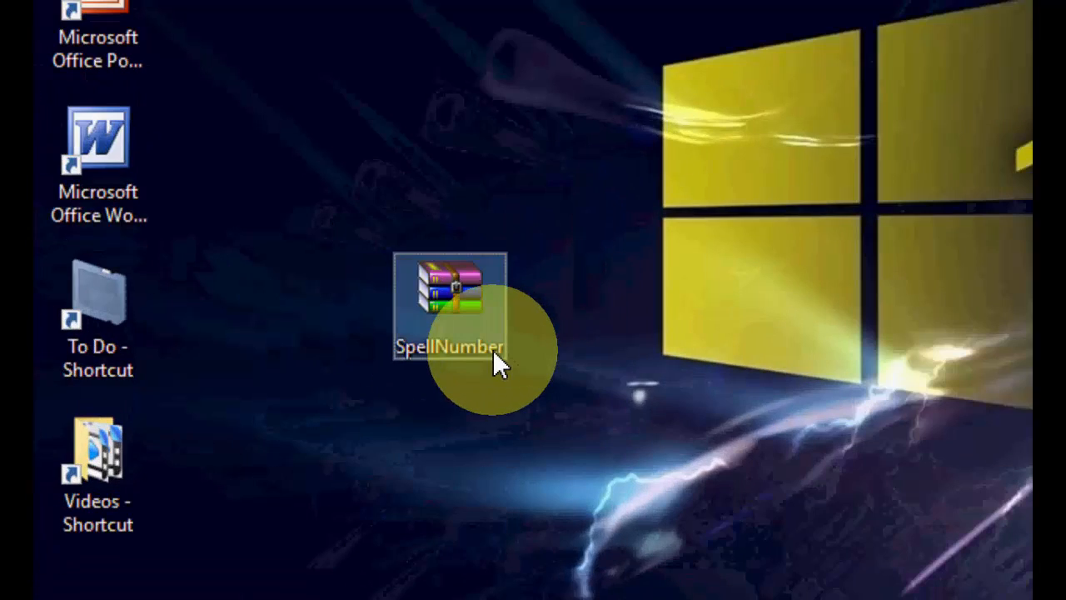
mouse_move(496, 358)
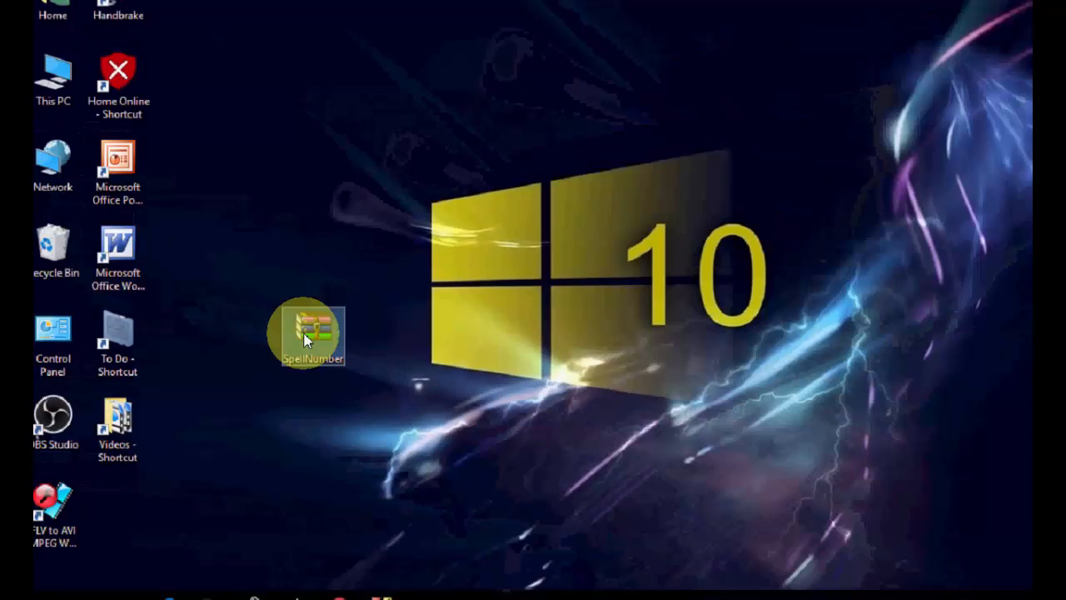
right_click(314, 333)
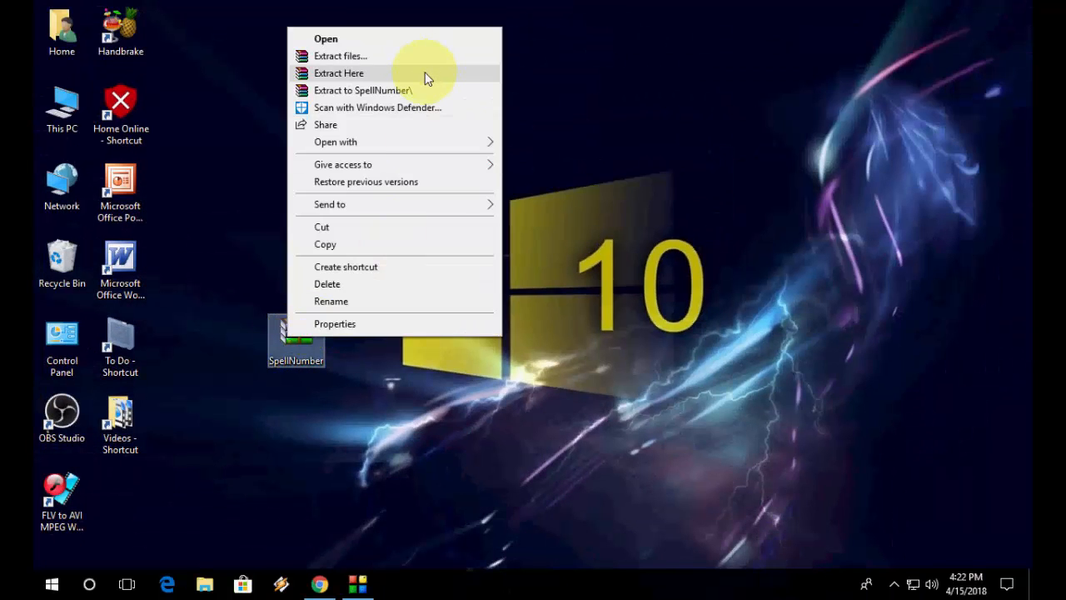
click(338, 73)
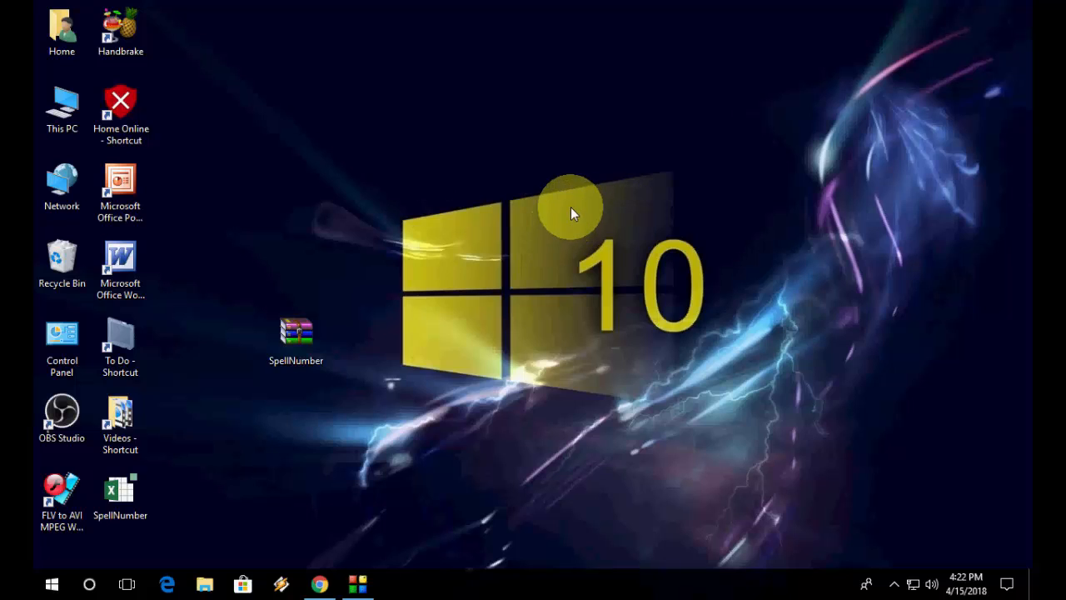
click(120, 500)
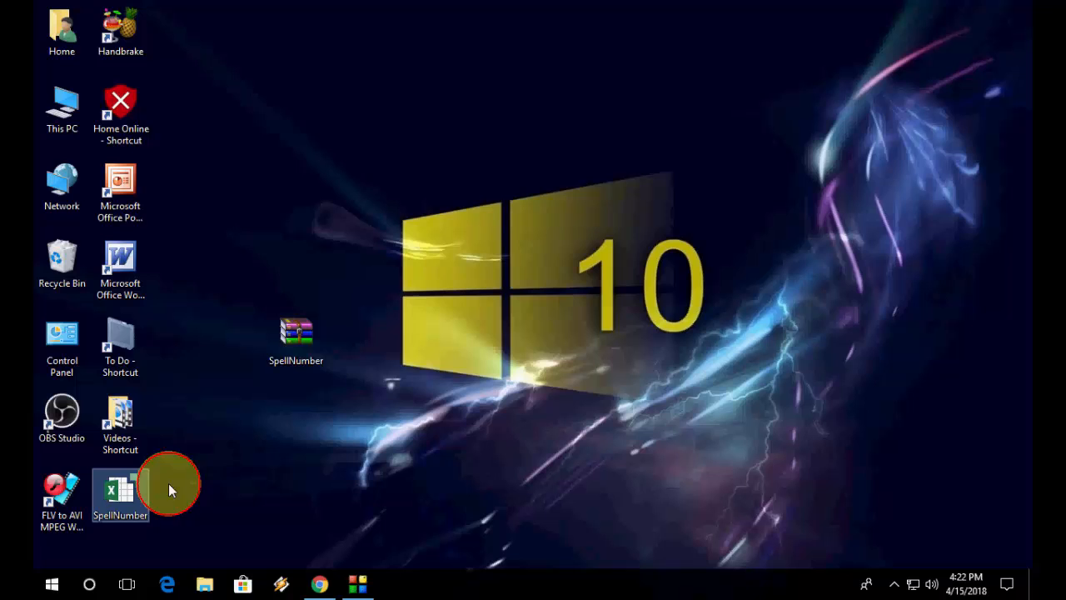
mouse_move(243, 440)
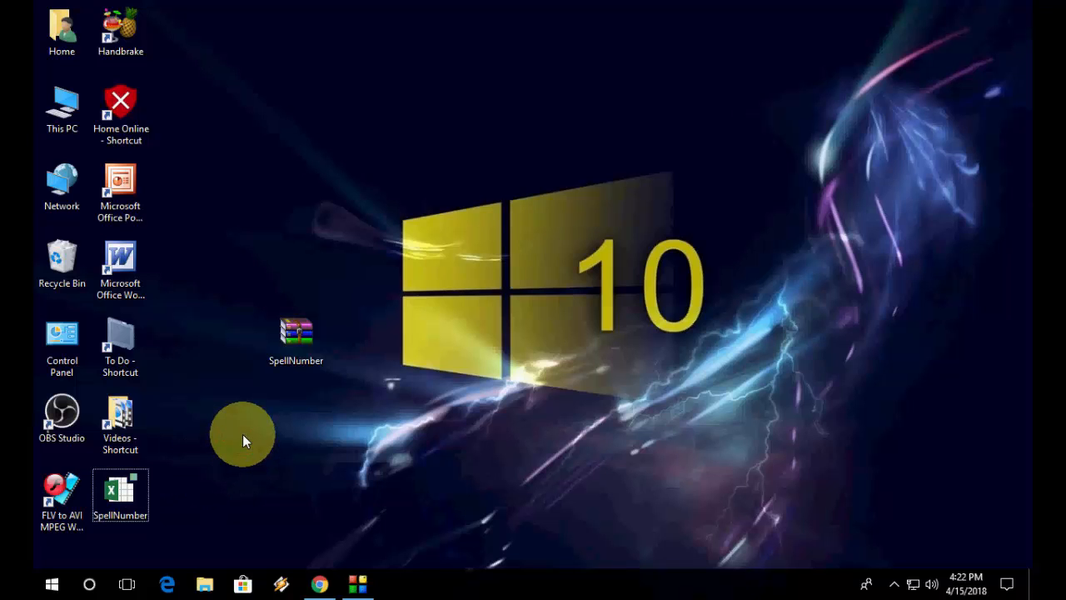
Run %appdata% and paste the SpellNumber add-in into the Microsoft AddIns folder
key(Win+r)
text(%appdata%)
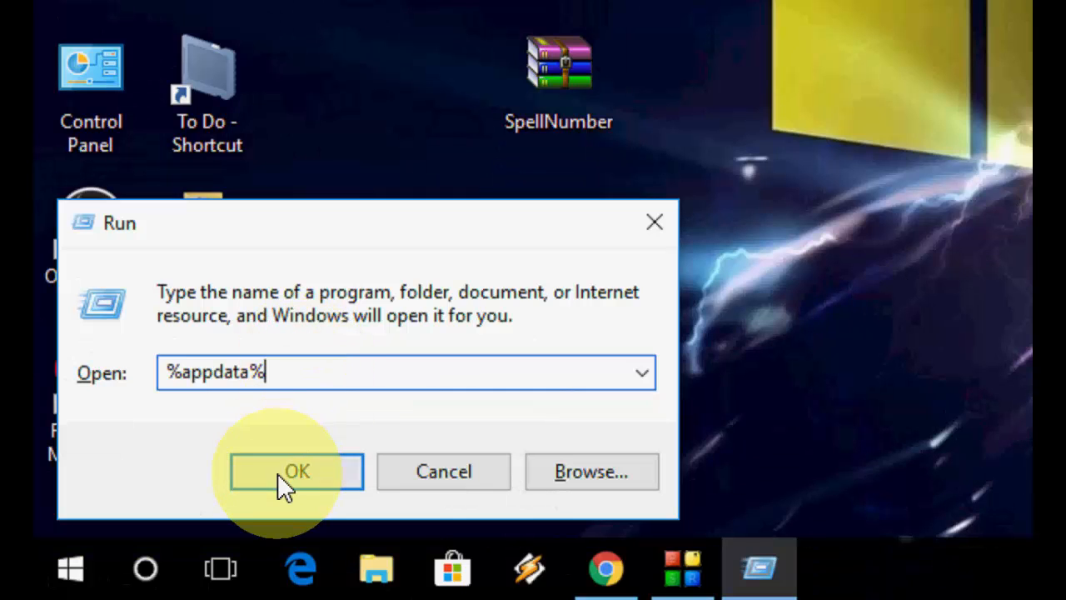
click(297, 469)
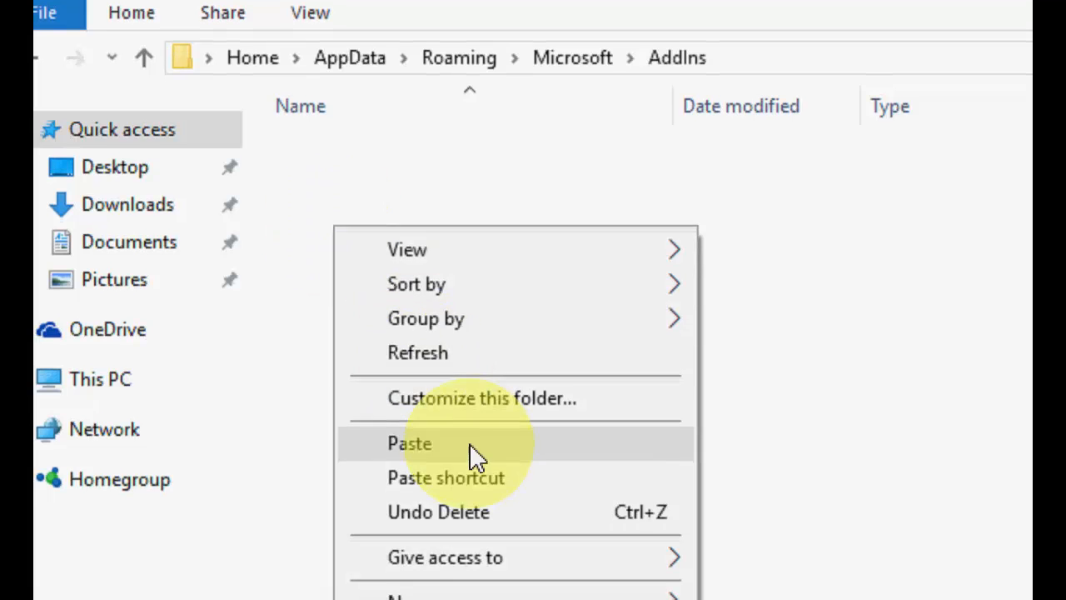
click(409, 443)
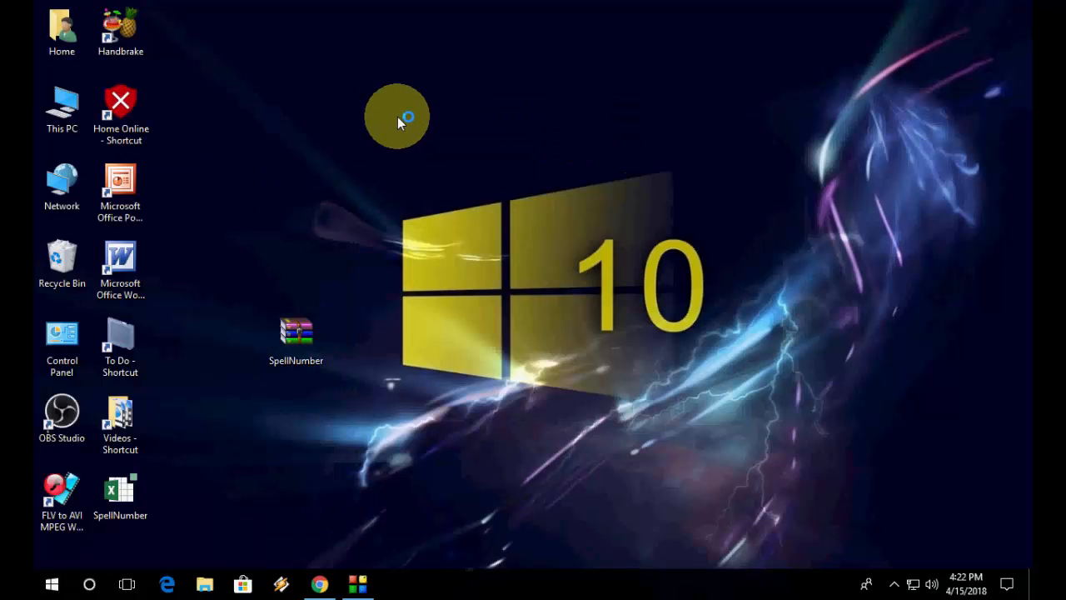
Launch Excel with a blank workbook and go to the Add-ins page of Excel Options
double_click(120, 486)
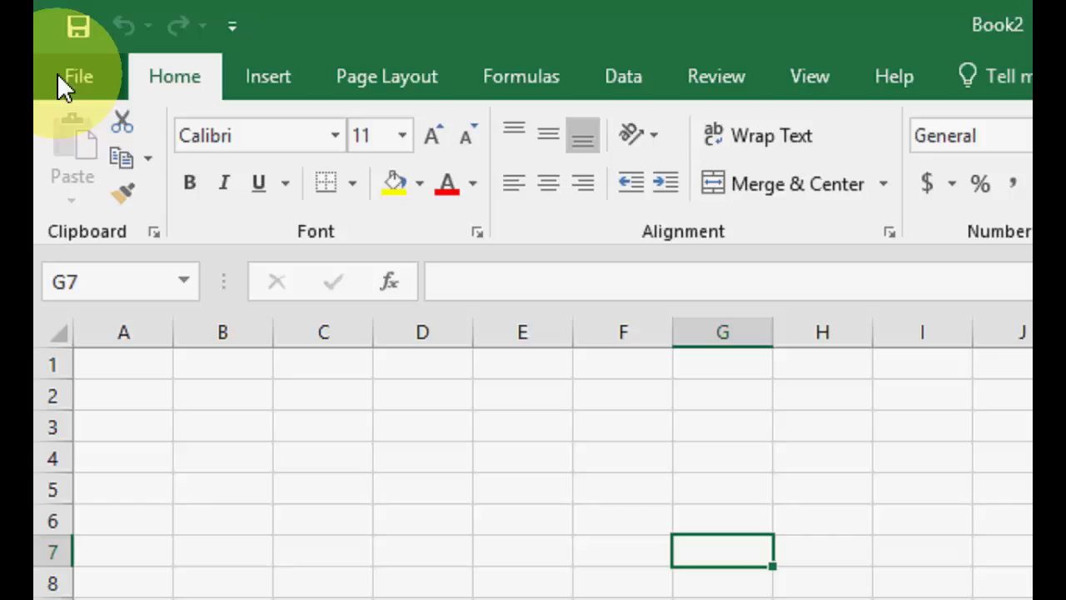
click(78, 75)
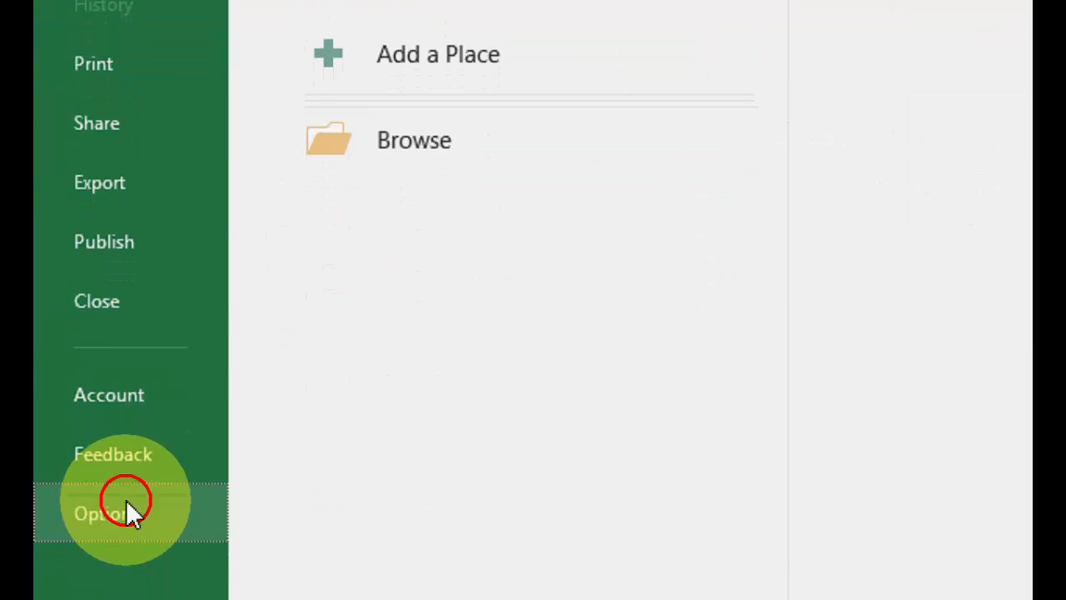
click(100, 513)
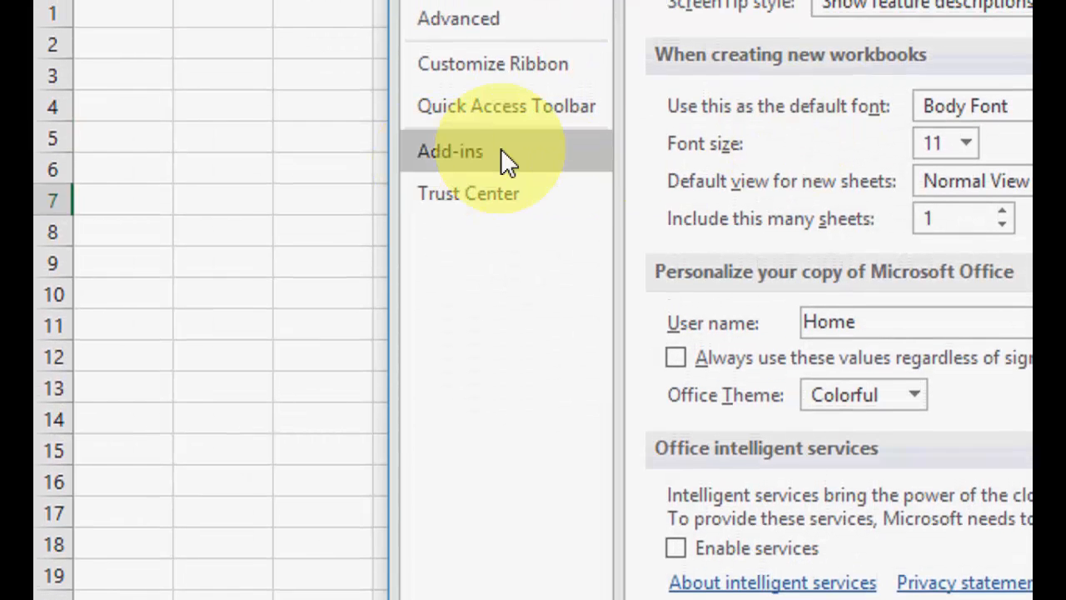
click(449, 150)
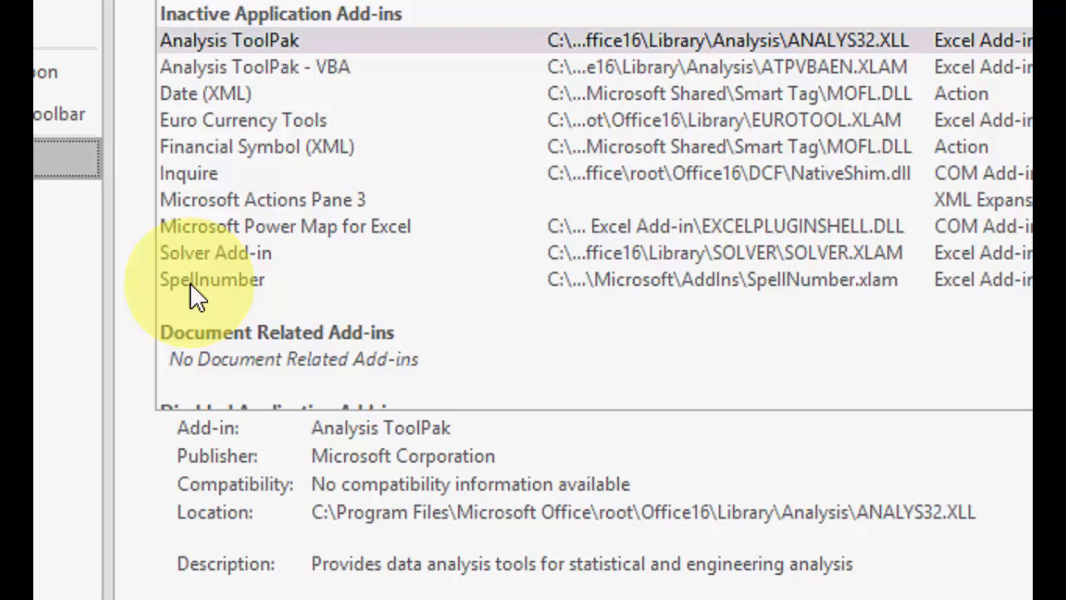
Select Spellnumber in the add-ins manager and confirm to enable it
click(211, 280)
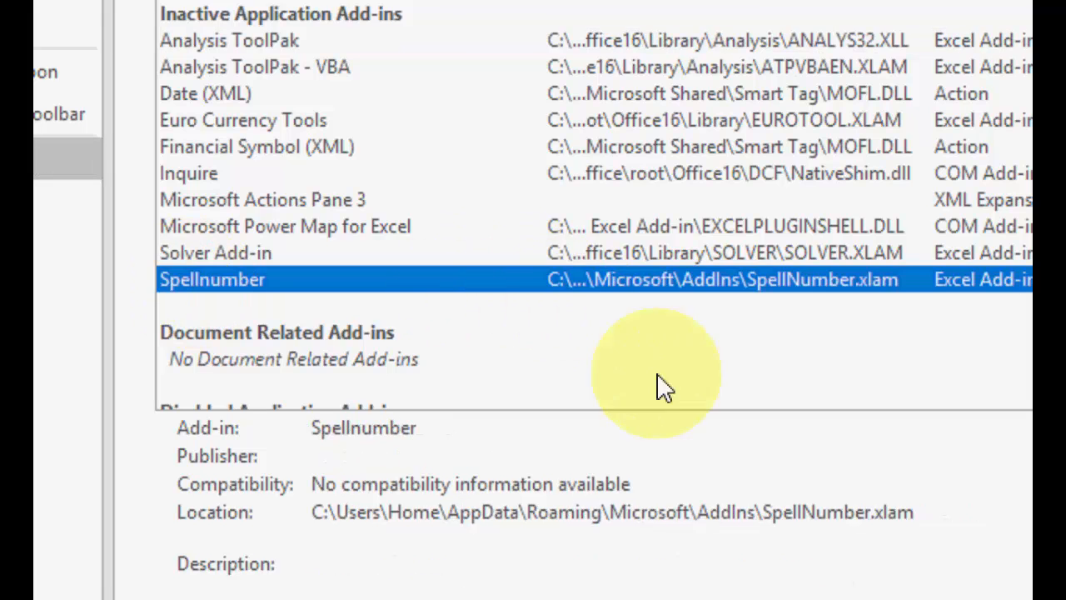
click(456, 487)
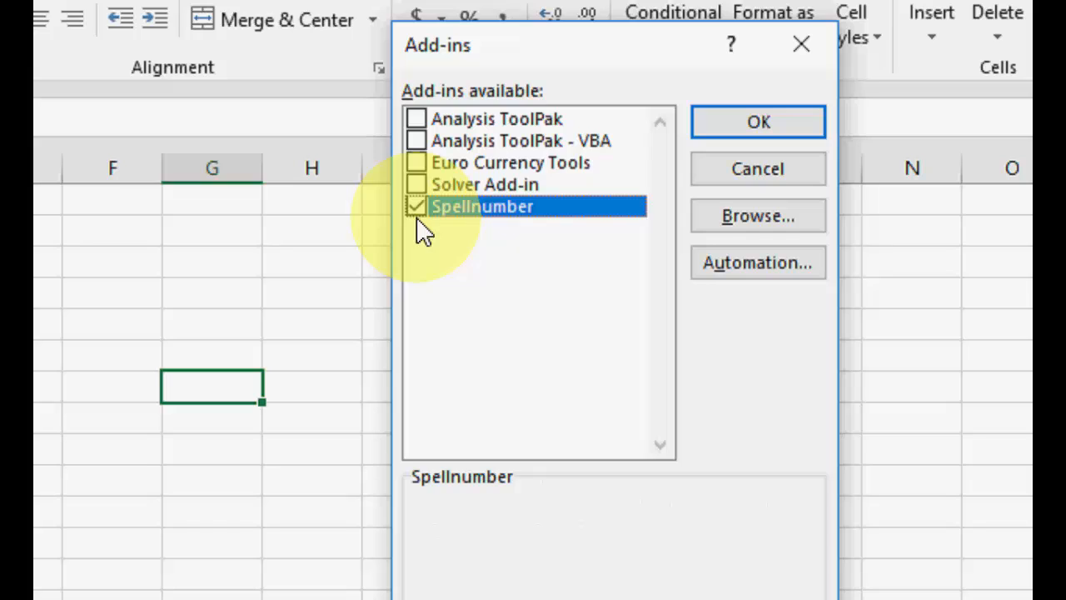
click(756, 121)
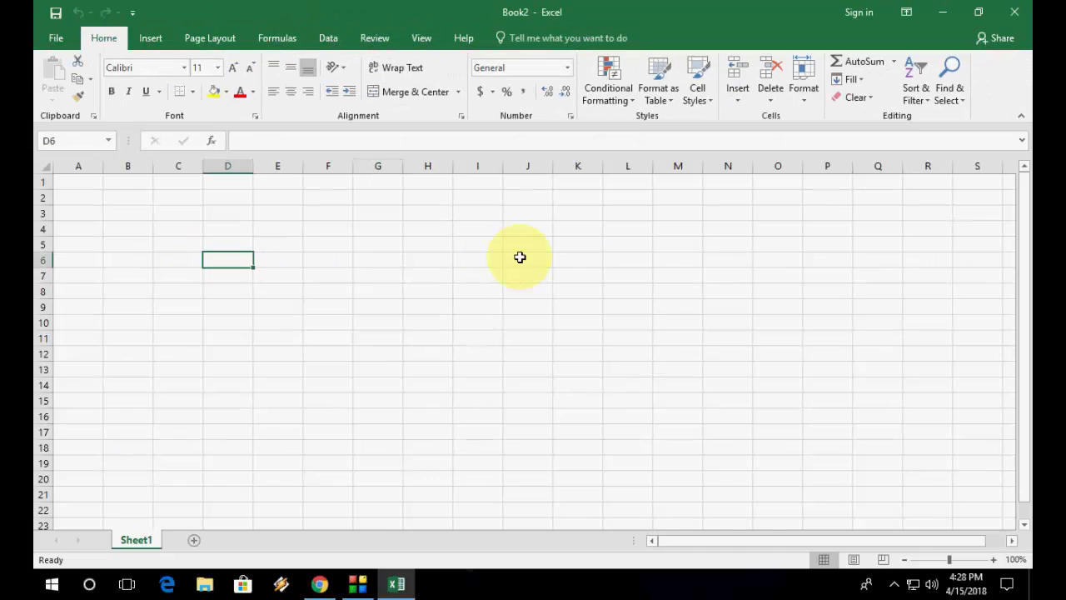
Enter 3450 in D6 and =spellnumber(D6) in E6 to spell it as Rupees words
text(3450)
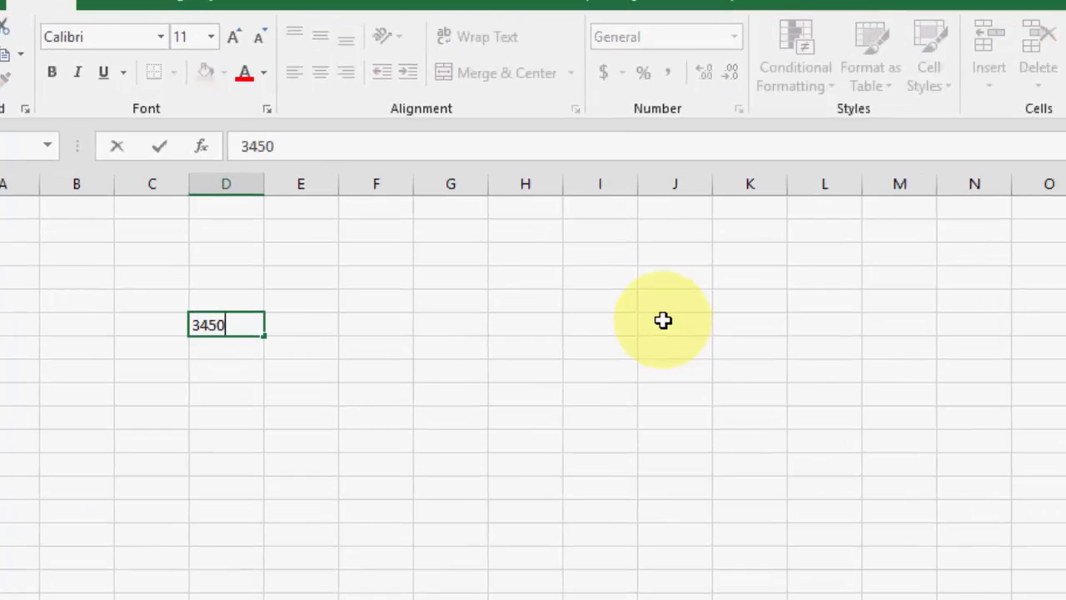
key(Enter)
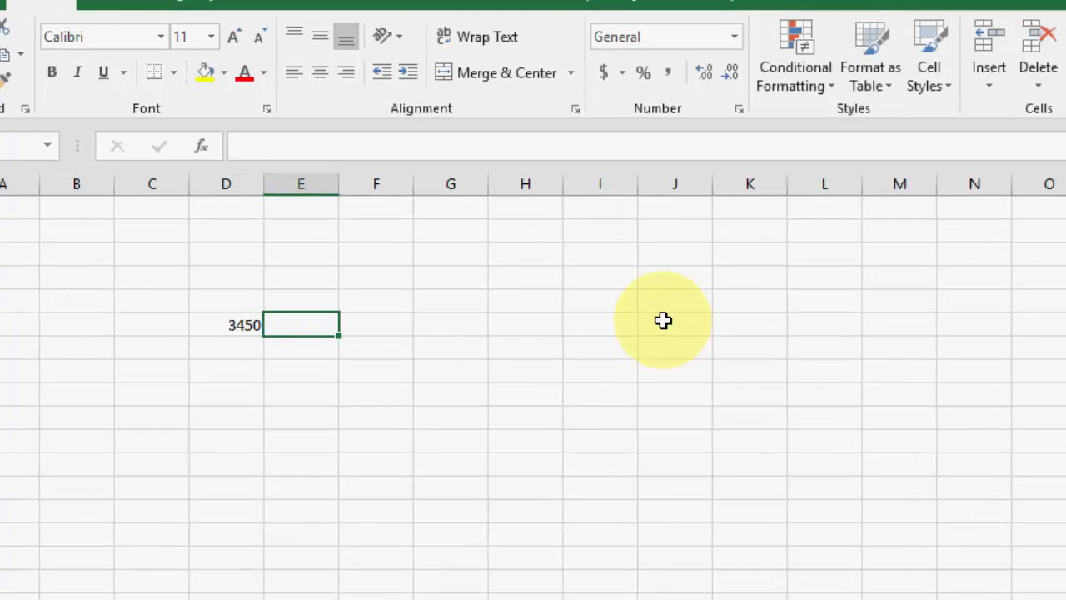
text(=)
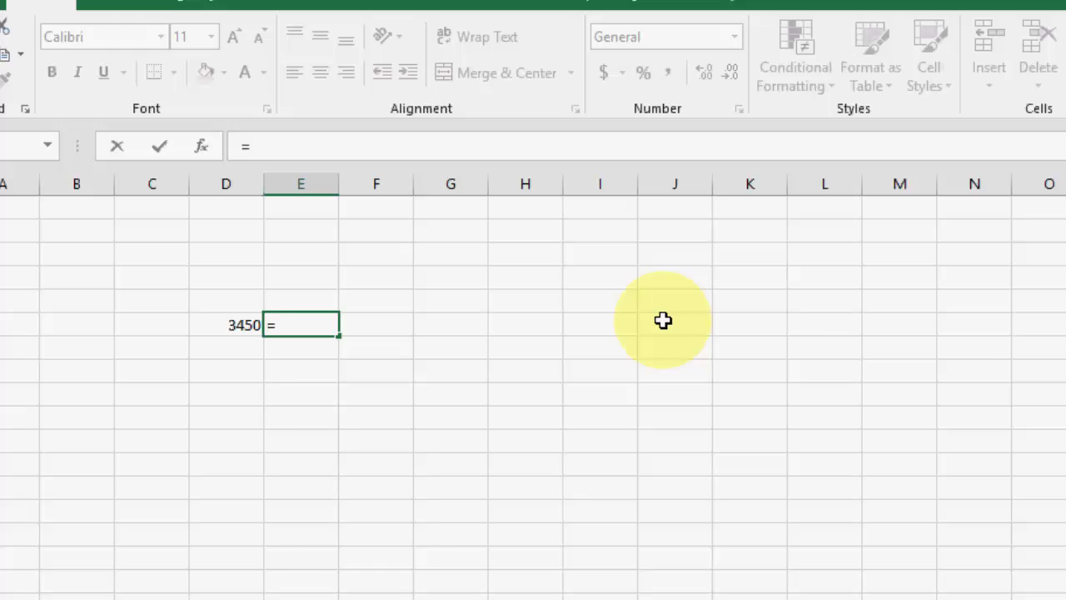
text(sp)
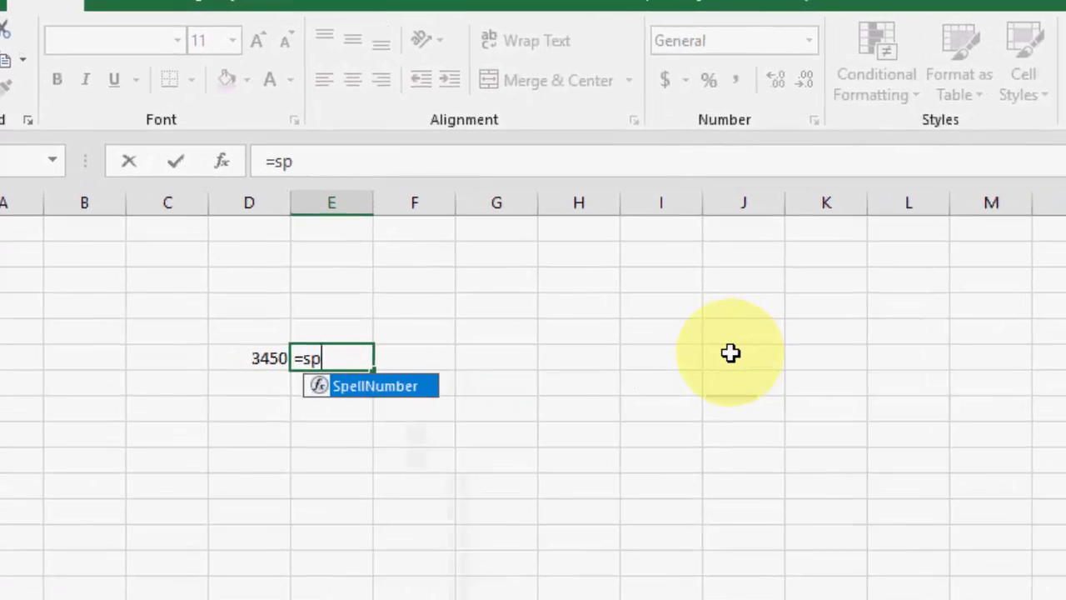
text(ellnumbe)
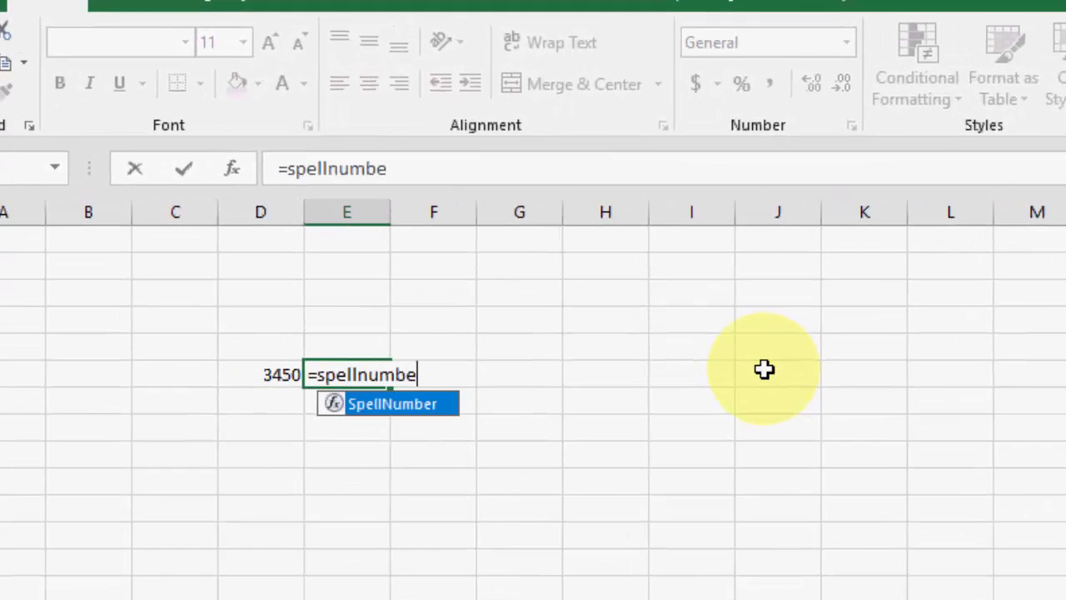
text(r(d)
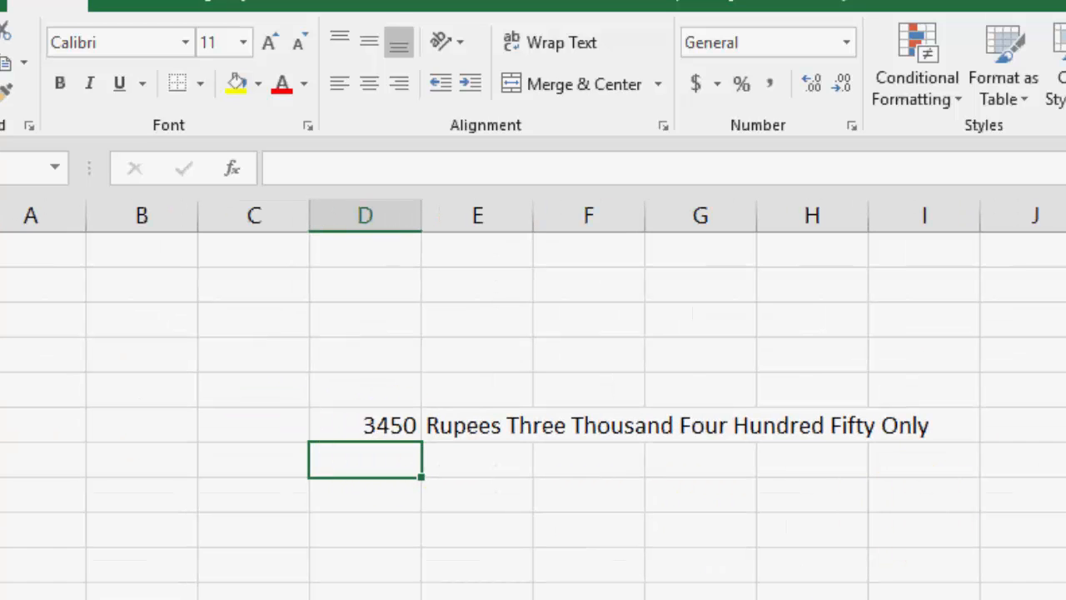
Enter 6700, 1124 and further amounts down column D, ending at 324324 in D12
text(6700)
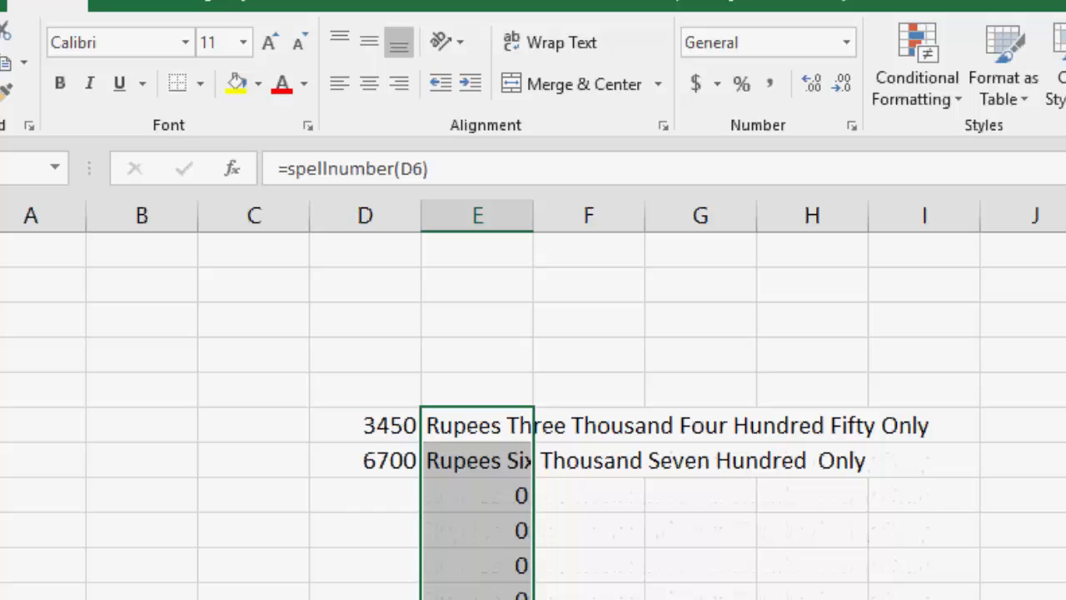
text(1124)
click(365, 529)
text(34243)
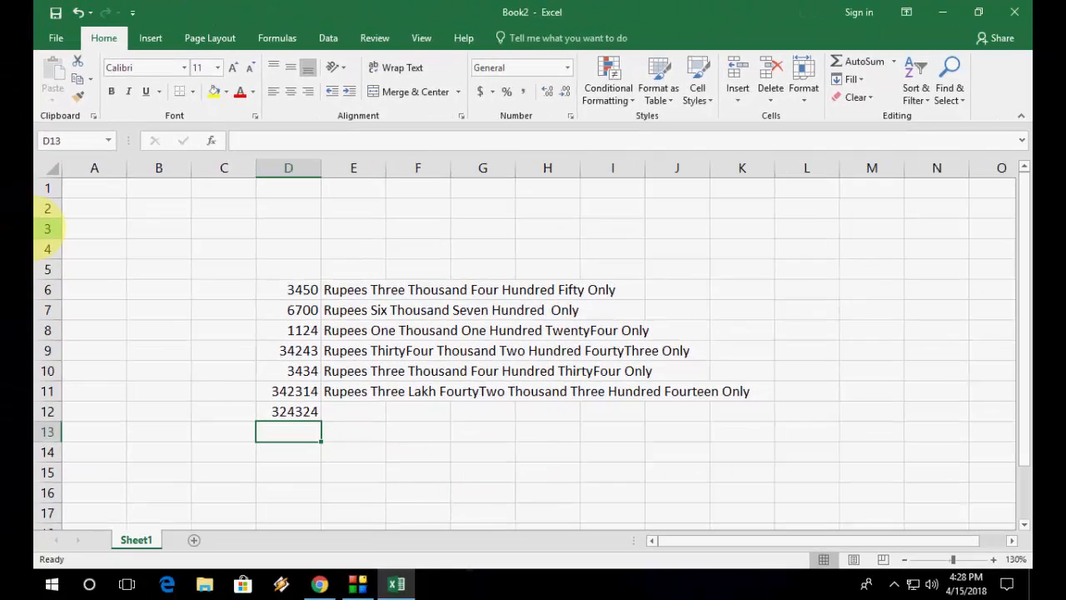
click(288, 409)
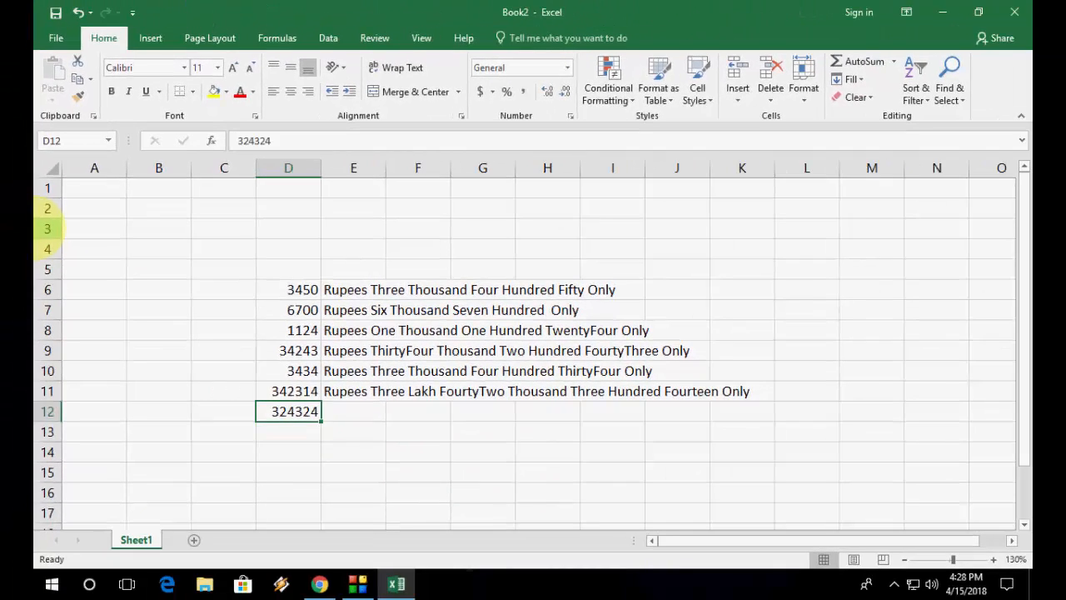